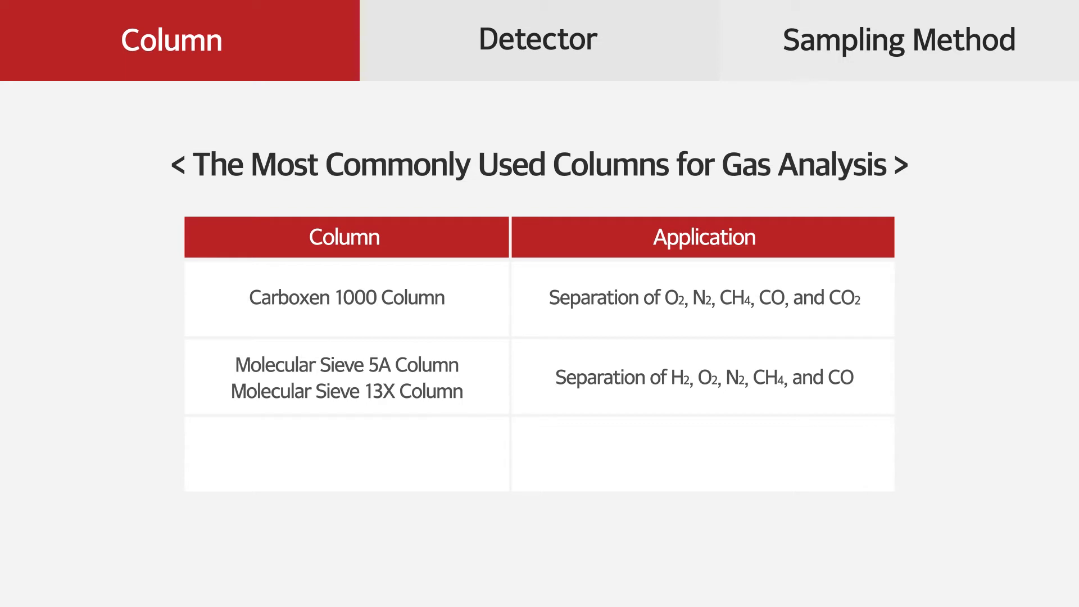
click(537, 39)
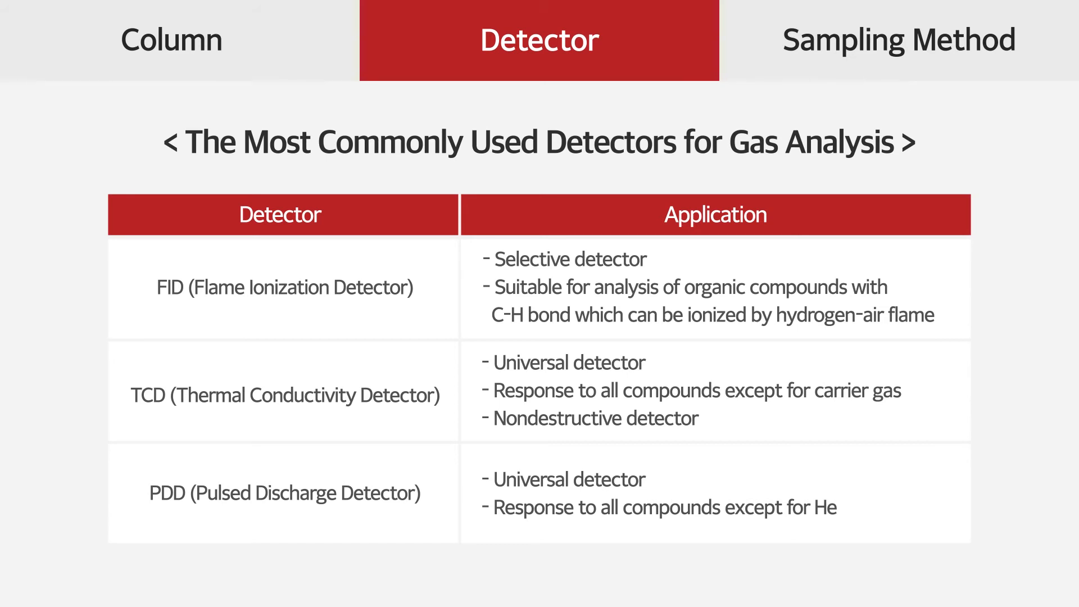
click(899, 40)
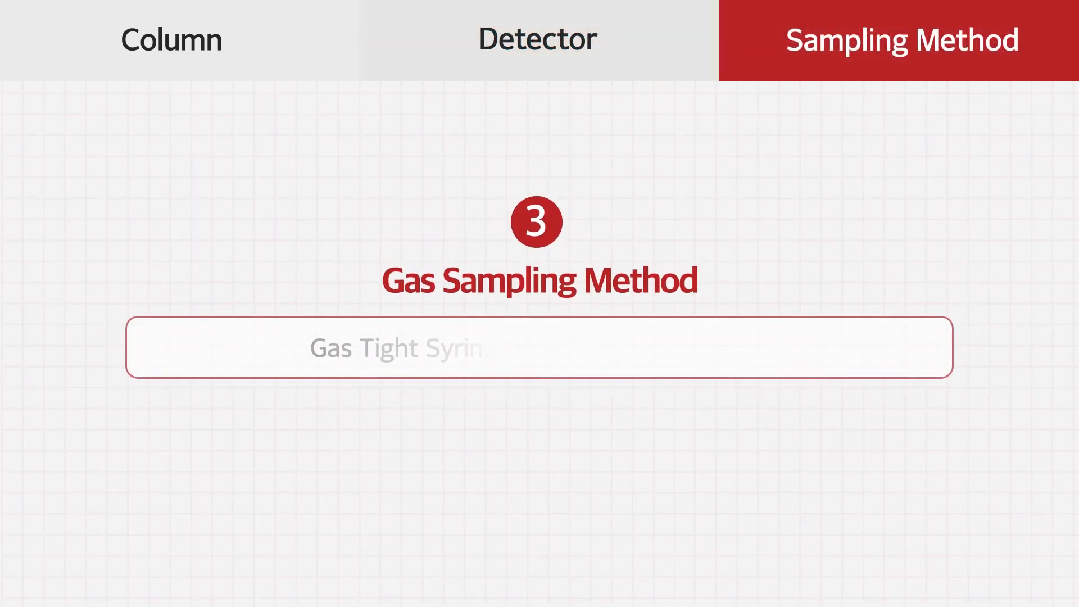